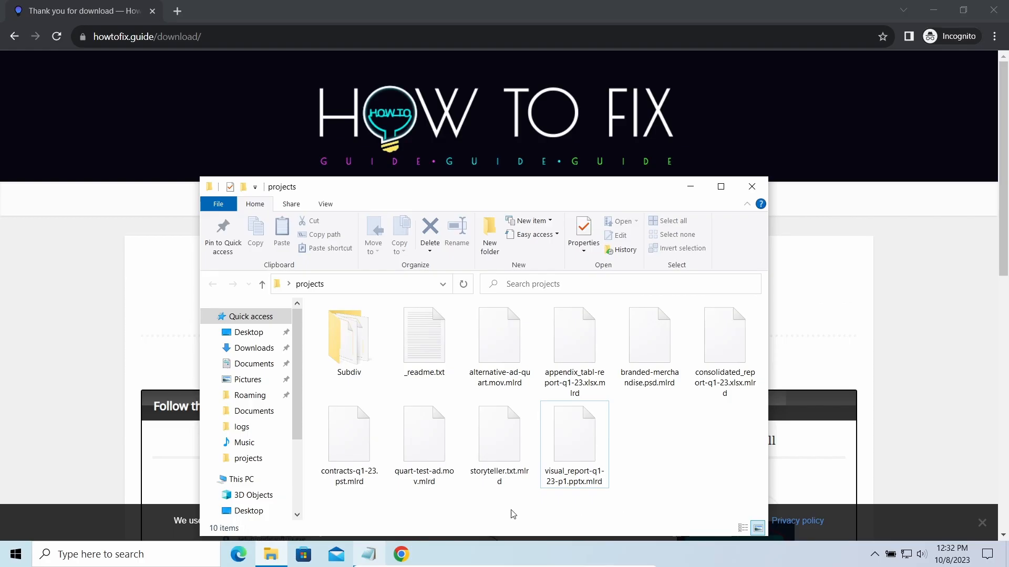
# Close the projects folder and run setup-gridinsoft-fix.exe from Chrome's download bar
pyautogui.doubleClick(423, 334)
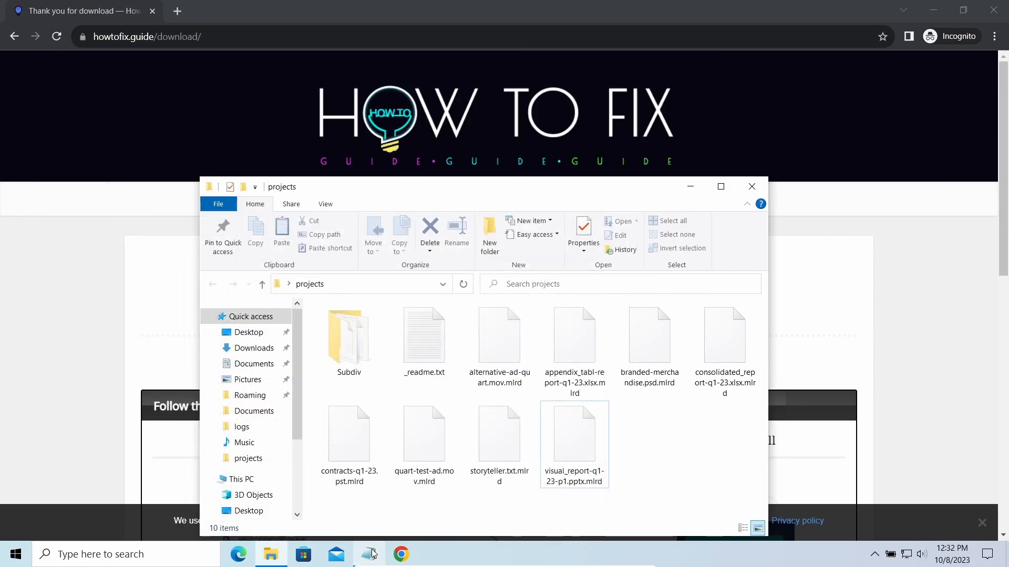
pyautogui.moveTo(347, 424); pyautogui.dragTo(579, 508)
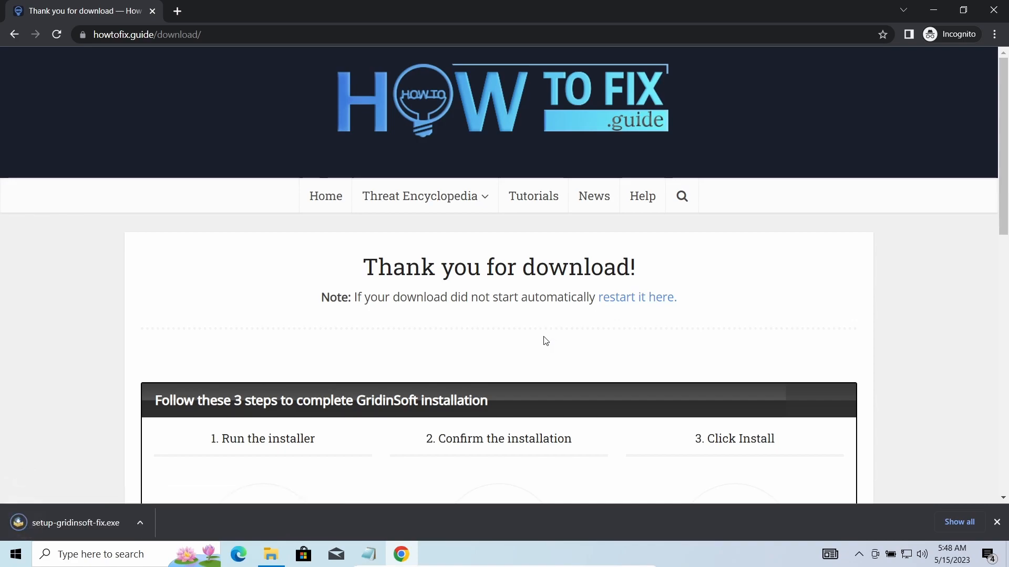
pyautogui.click(75, 522)
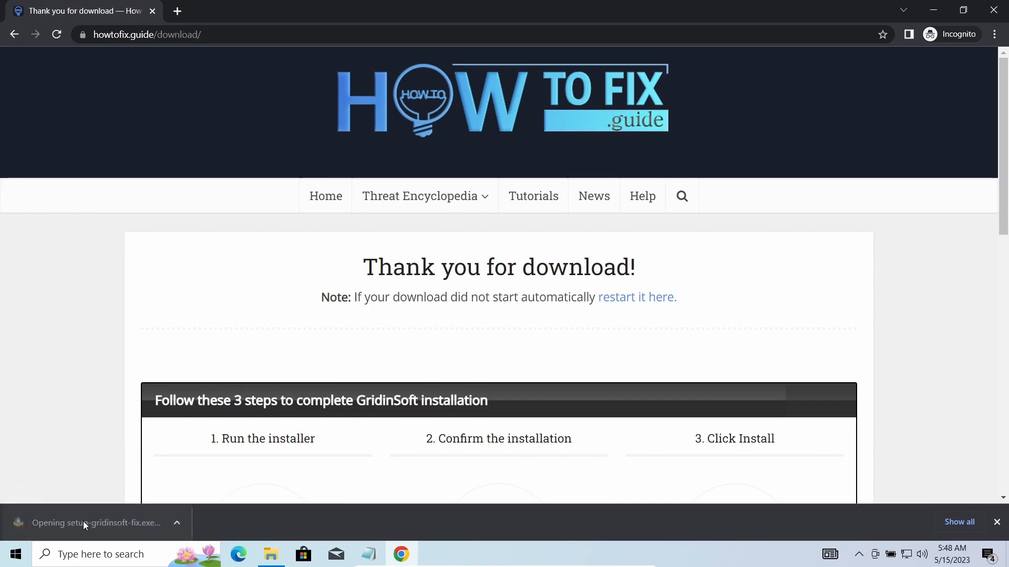
pyautogui.click(93, 522)
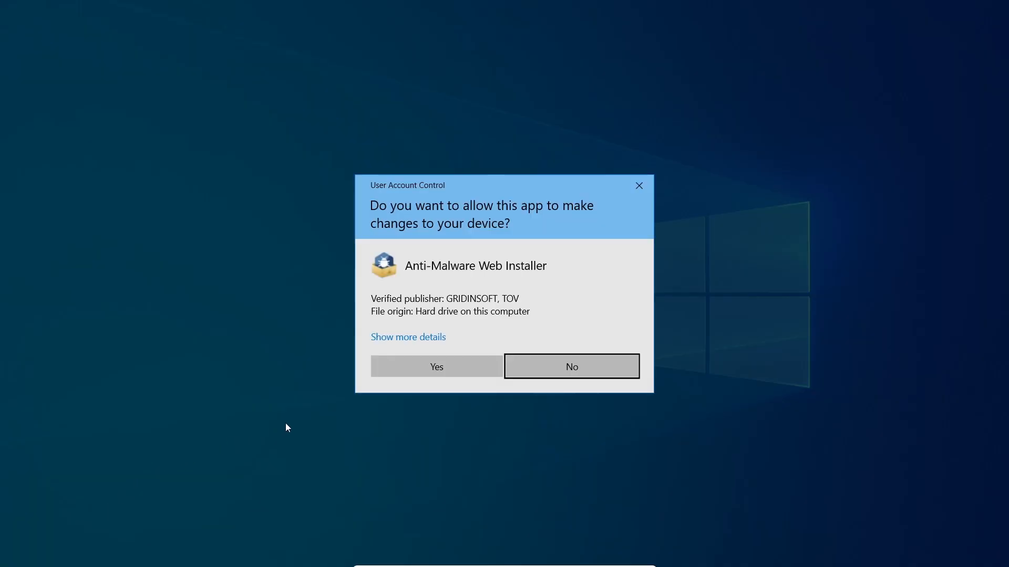
# Approve the User Account Control prompt, then finish setup to launch GridinSoft Anti-Malware
pyautogui.click(435, 366)
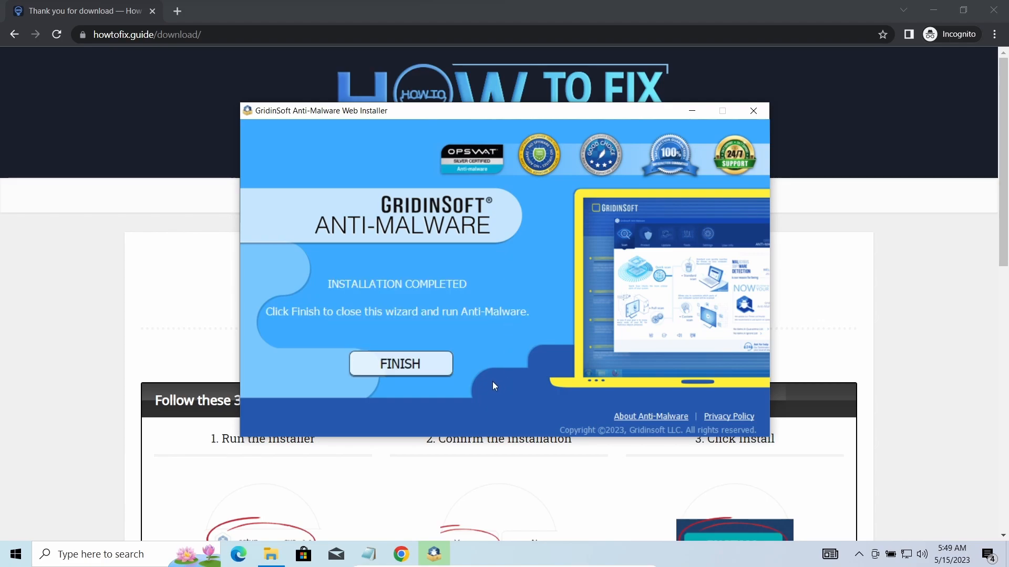
pyautogui.click(400, 363)
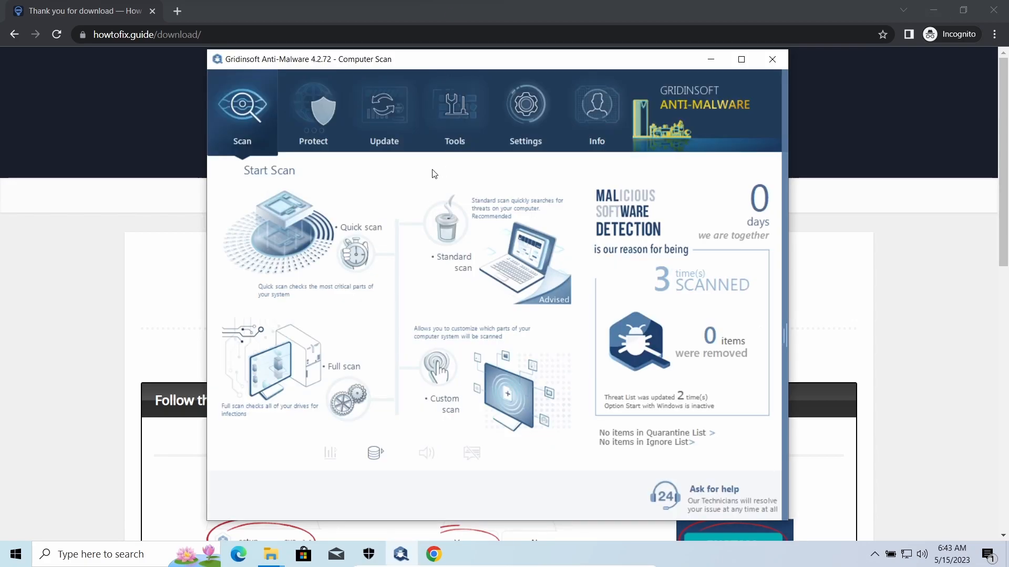
pyautogui.moveTo(309, 229)
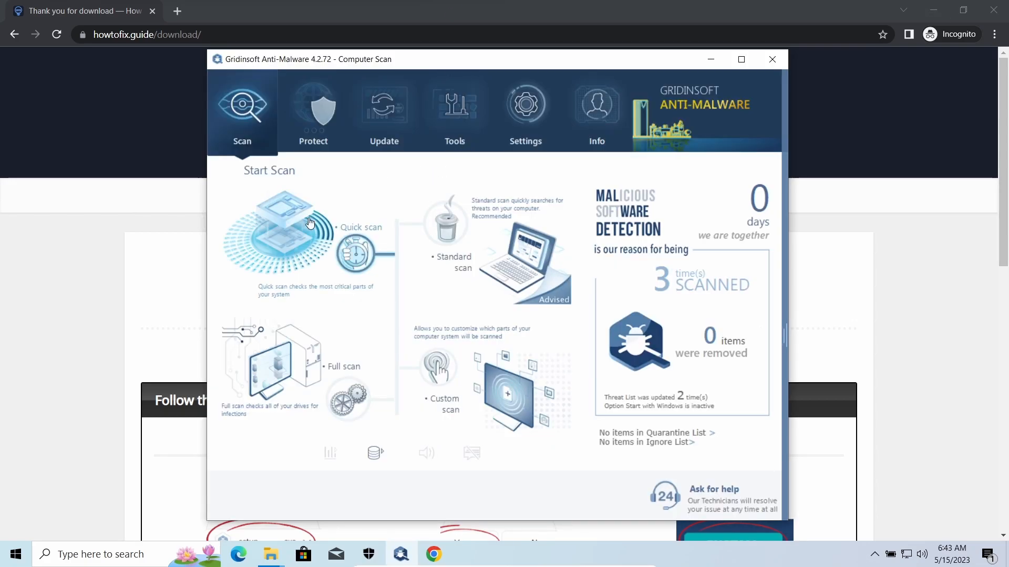
# Start a computer scan and wait for 'Scan finished: Your system is at risk!'
pyautogui.click(344, 367)
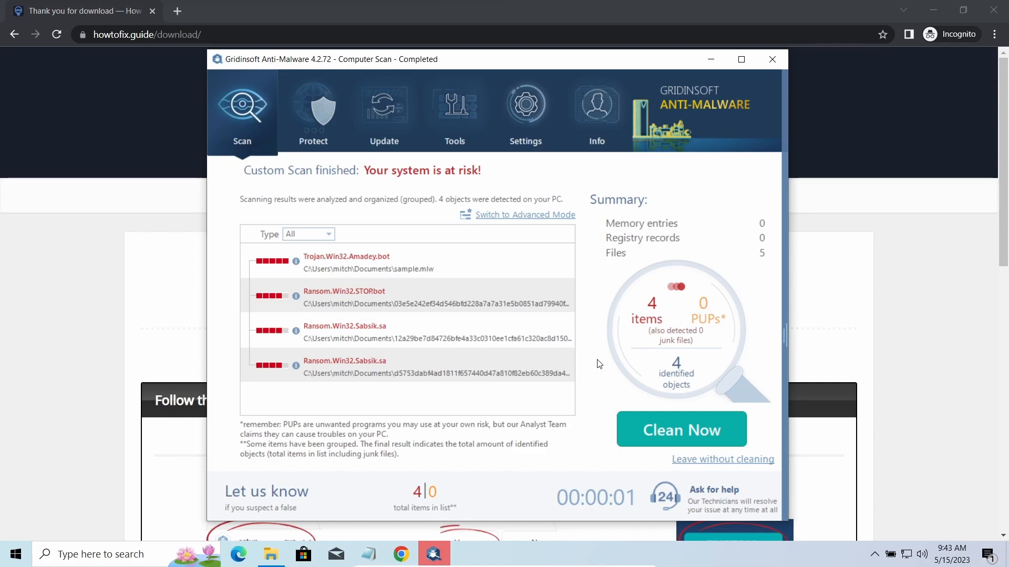
pyautogui.moveTo(599, 369)
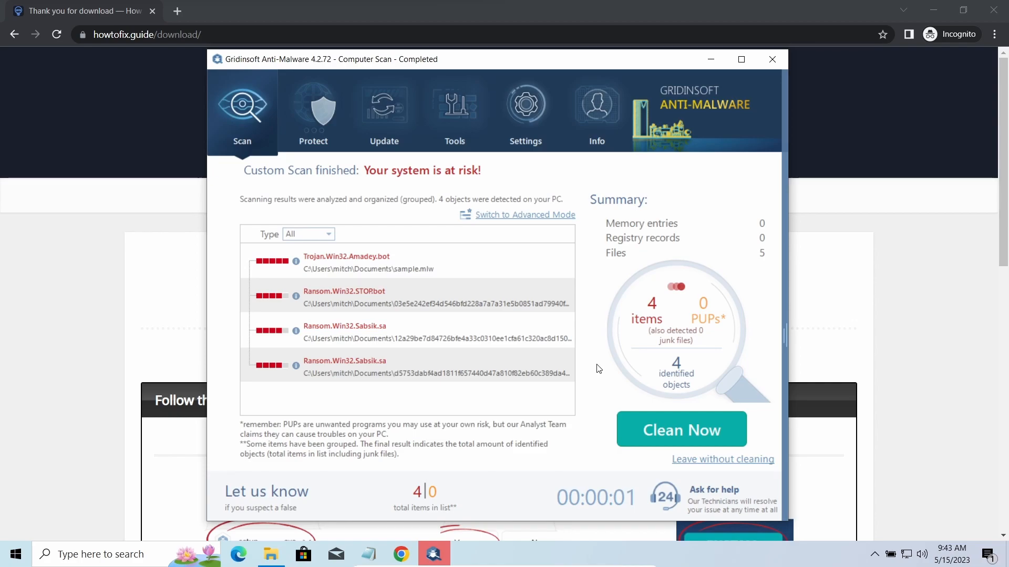
# Clean the four detected threats, then dismiss the removal summary back to the overview
pyautogui.click(680, 429)
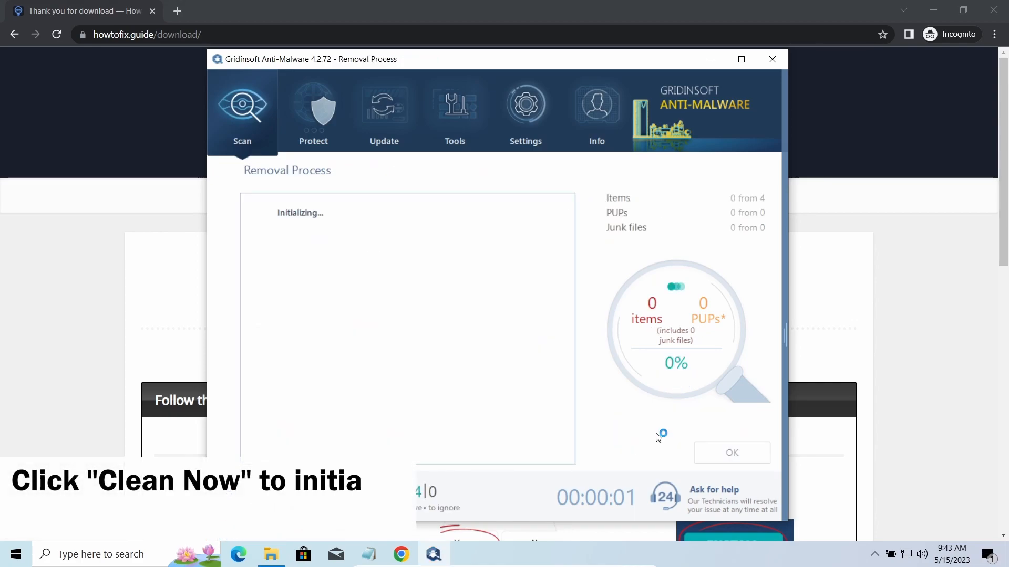
pyautogui.moveTo(580, 313)
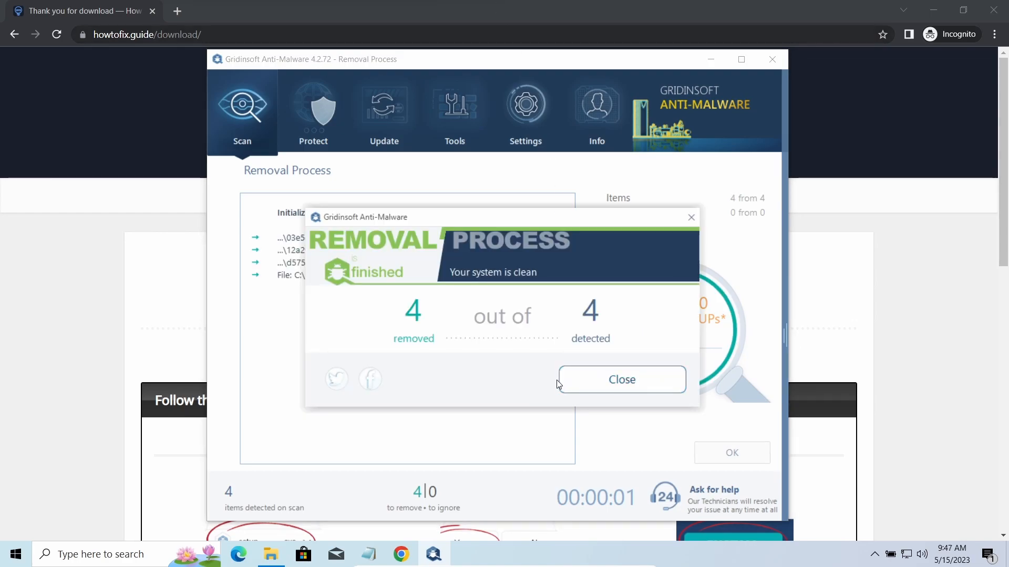
pyautogui.click(620, 379)
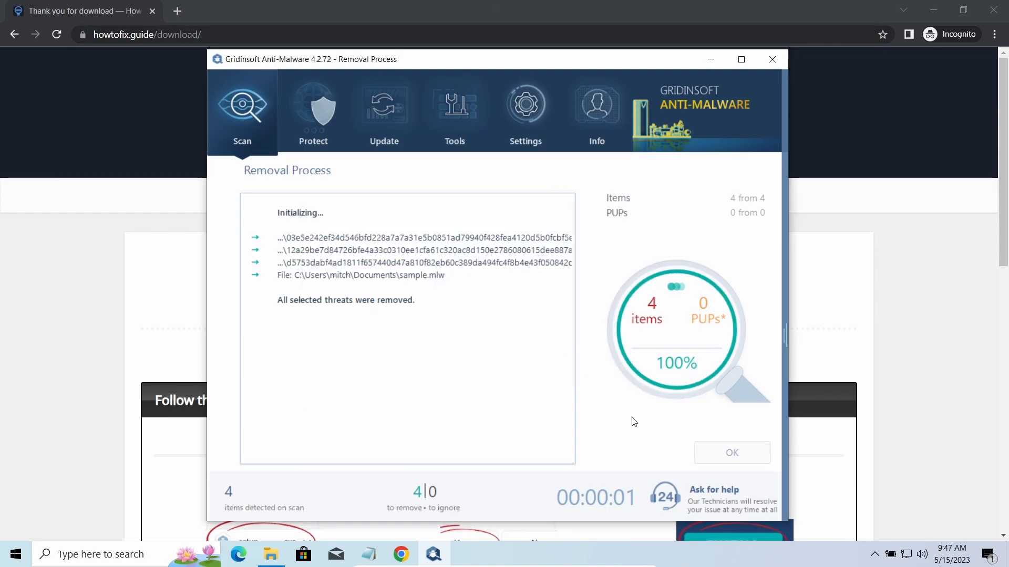
pyautogui.click(731, 452)
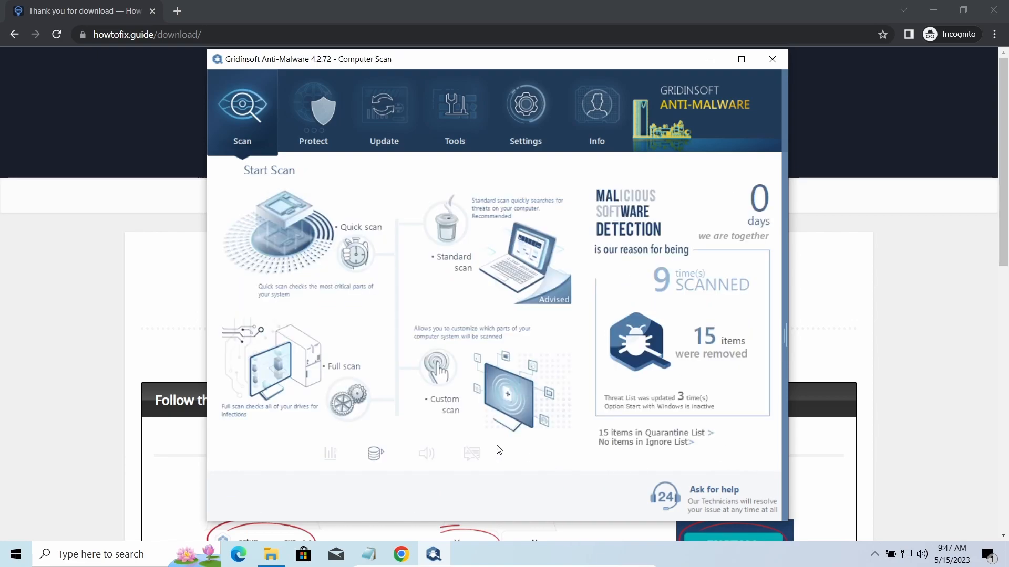